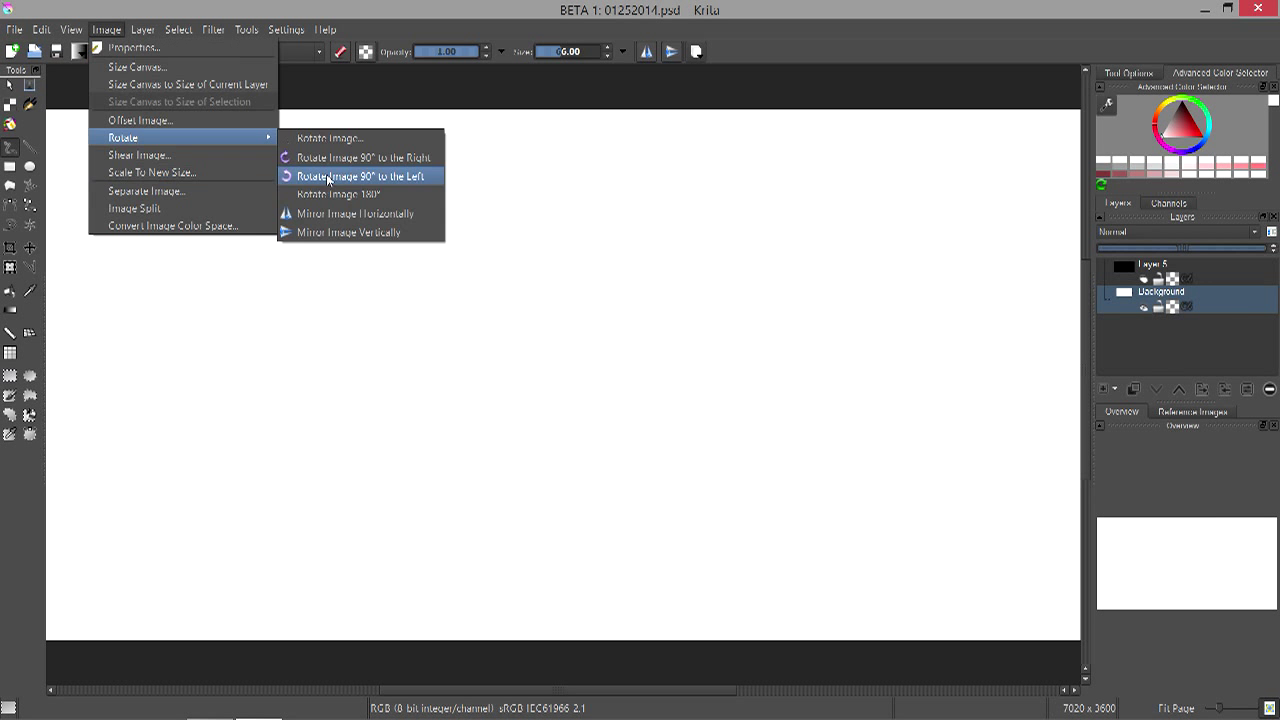
# - Rotate the whole image 90° to the left into portrait orientation (3600×7020)
pyautogui.click(362, 176)
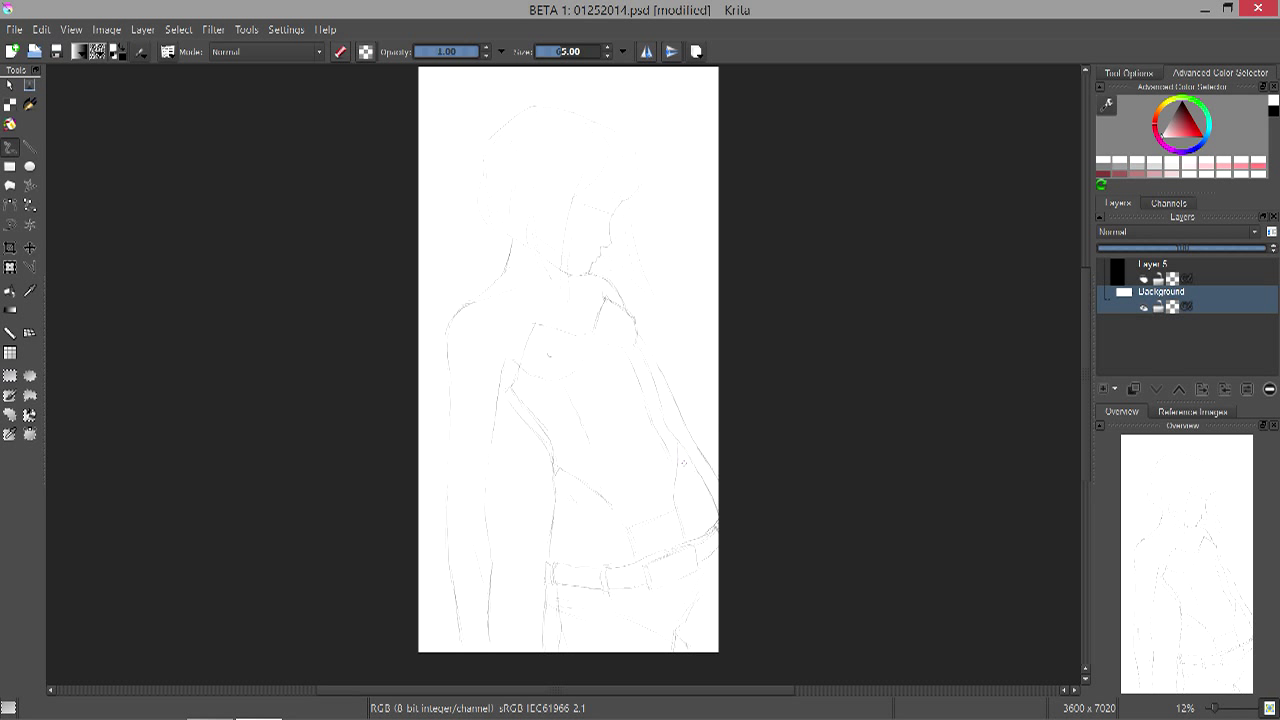
# - Set the brush size to 15.00 for refining the face and hair lines
pyautogui.write('15.00')
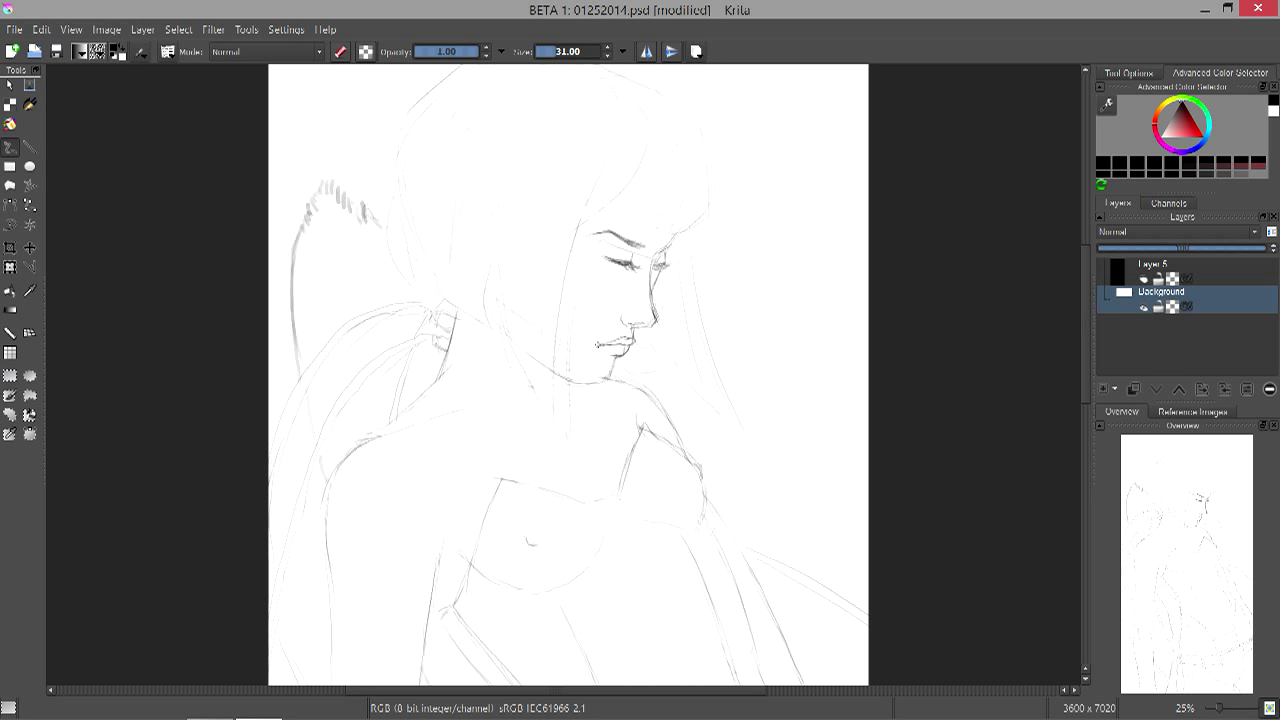
# - Draw refining strokes over the eyes and chin, then view the whole canvas again
pyautogui.moveTo(490, 280); pyautogui.dragTo(610, 380)
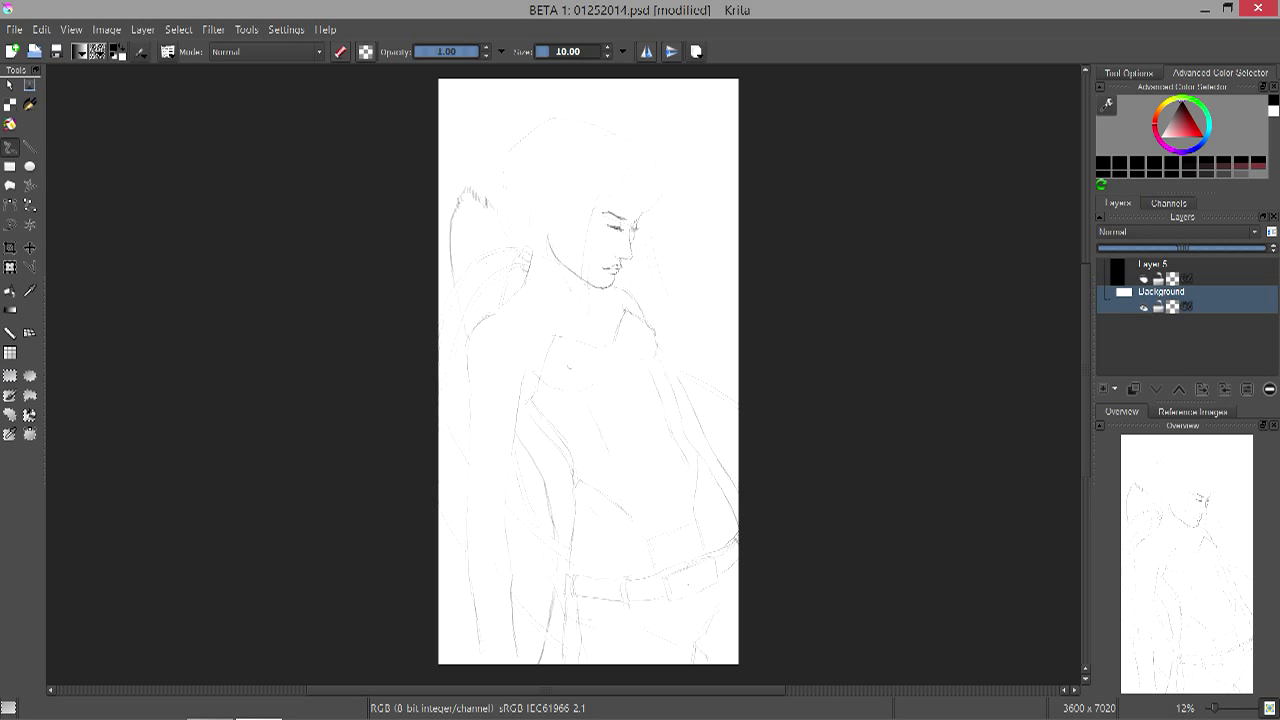
pyautogui.click(1180, 232)
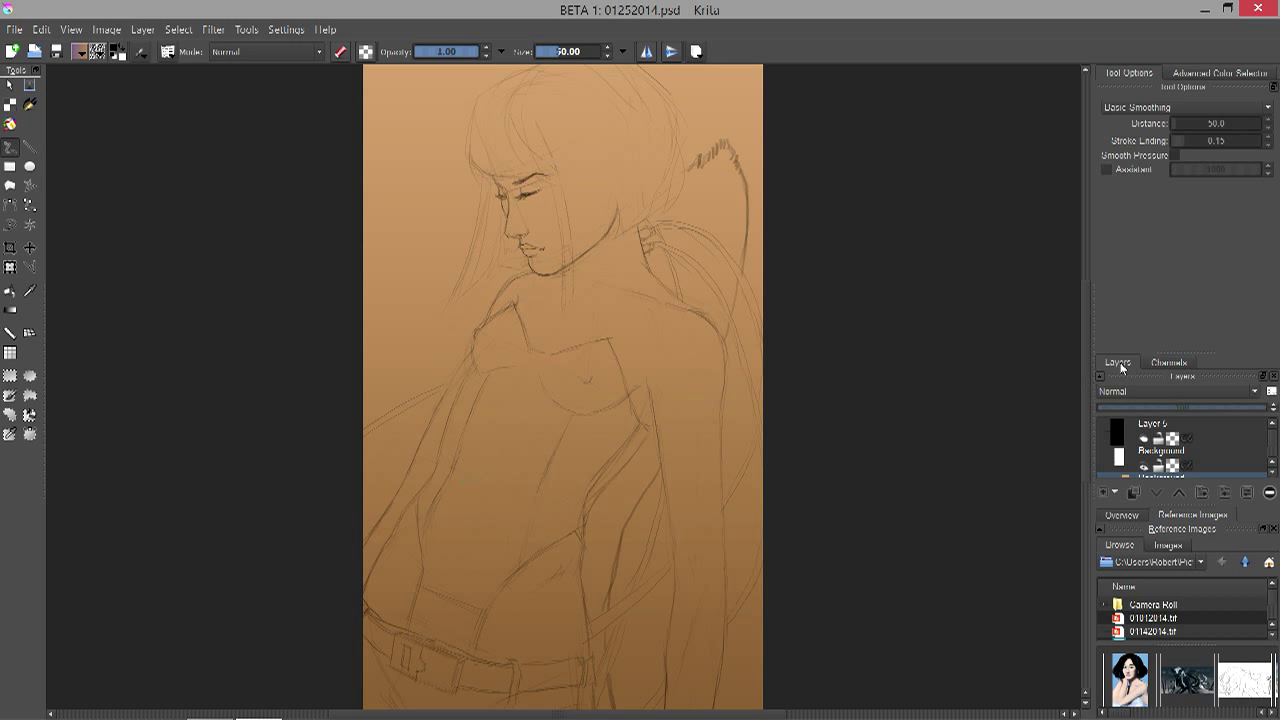
# - Bring the layer list back and choose a light peach skin tone to paint with
pyautogui.click(1218, 72)
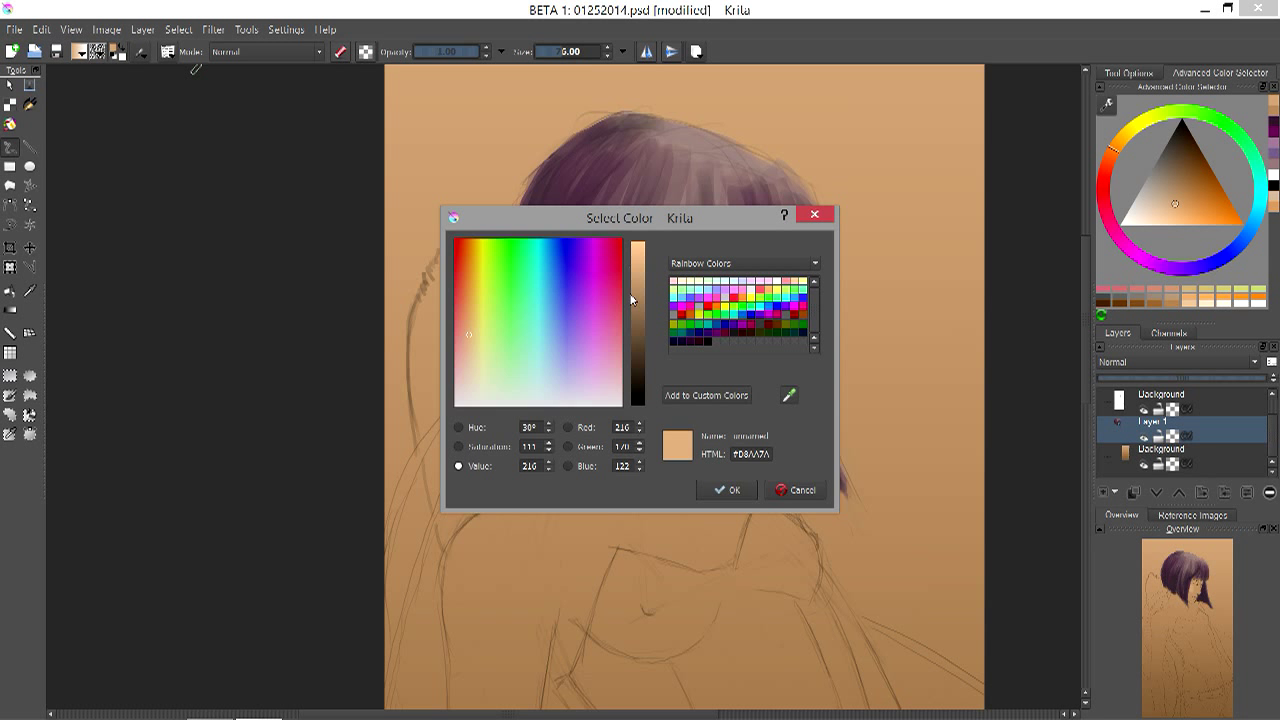
pyautogui.click(728, 490)
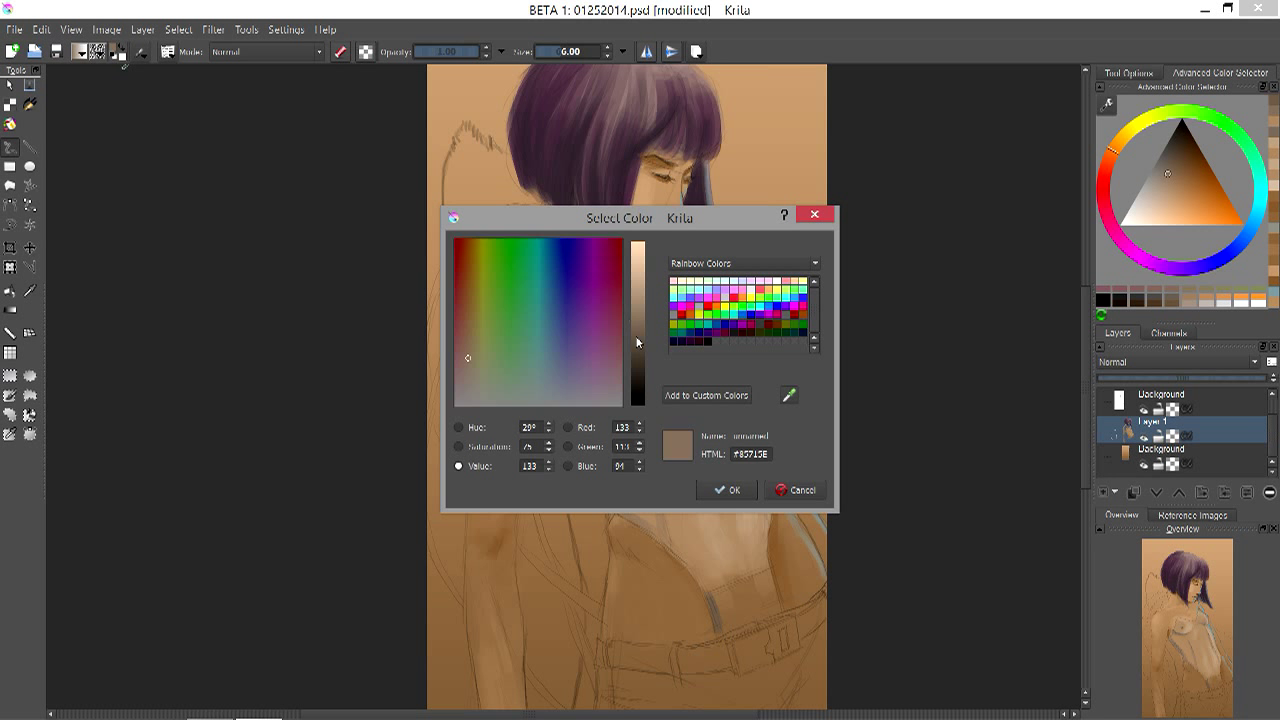
# - Choose a muted brown for rendering the jacket and torso clothing
pyautogui.click(728, 490)
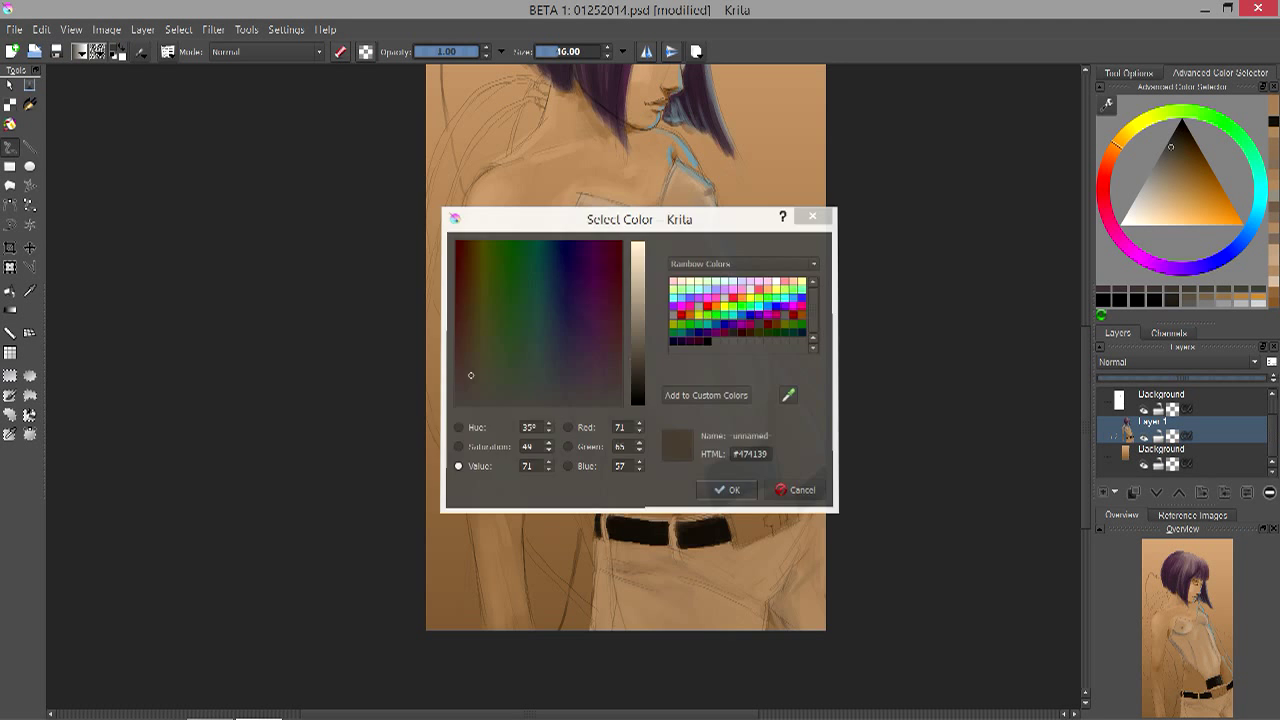
# - Choose a dark brown for shading the belt and torso
pyautogui.click(728, 490)
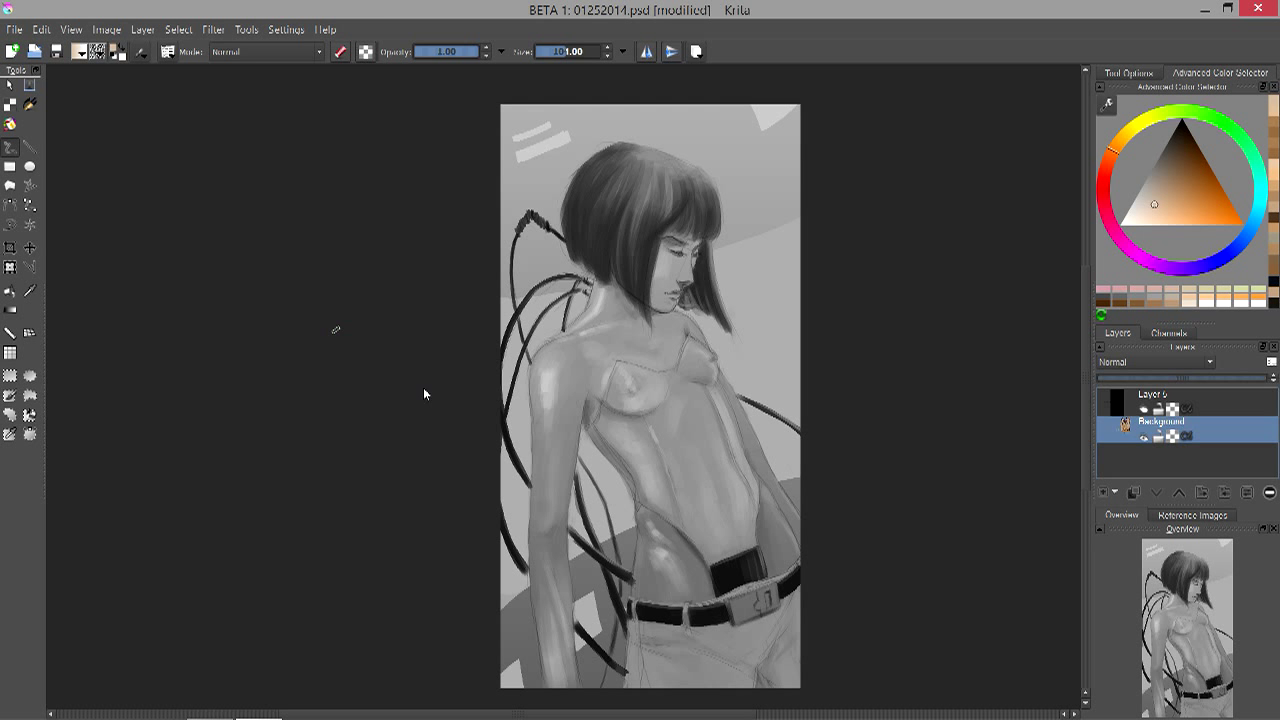
# - Hide the greyscale layer and choose a cool blue-grey highlight colour
pyautogui.click(212, 30)
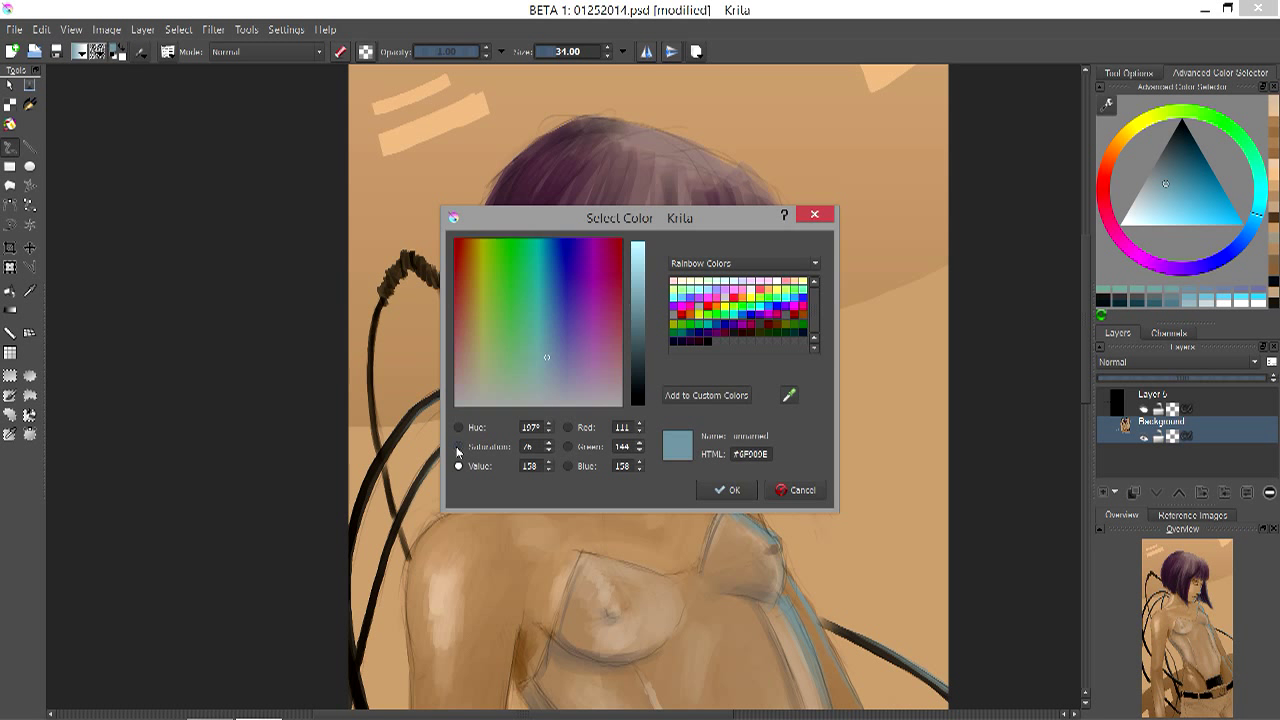
pyautogui.click(728, 490)
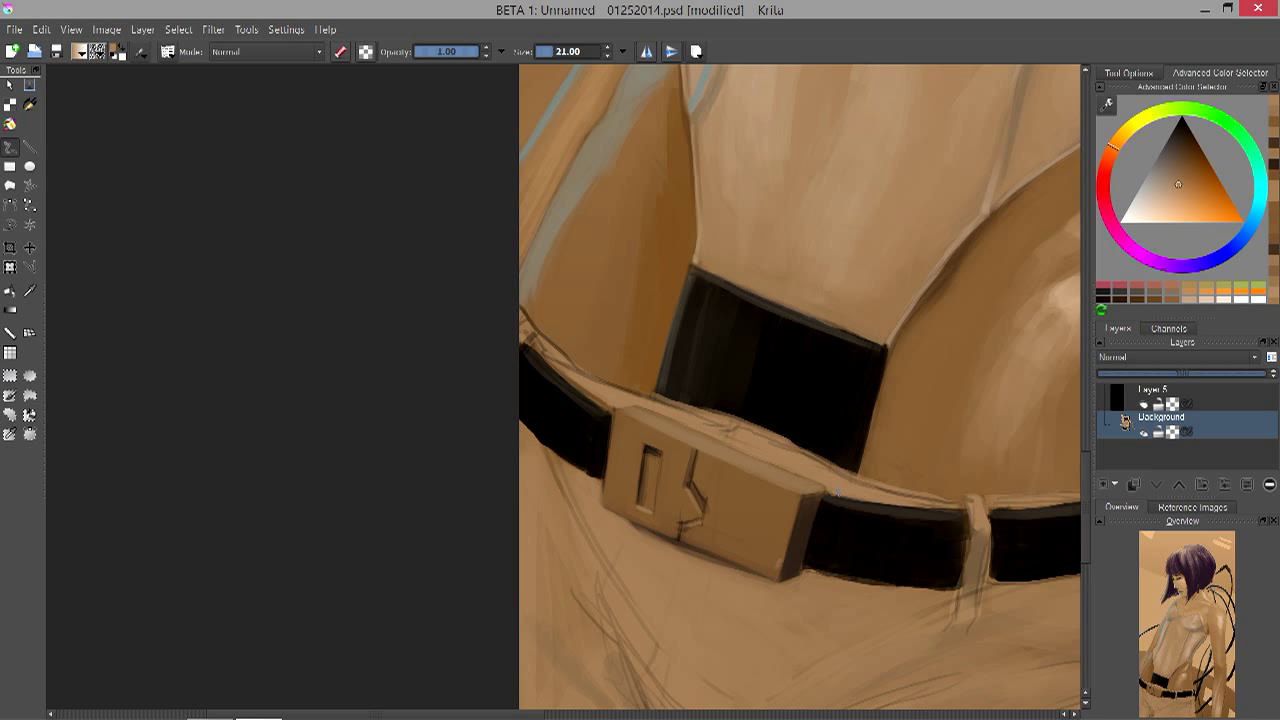
# - Refine the dark belt with its buckle and strap loop at the waist
pyautogui.moveTo(830, 496); pyautogui.dragTo(960, 576)
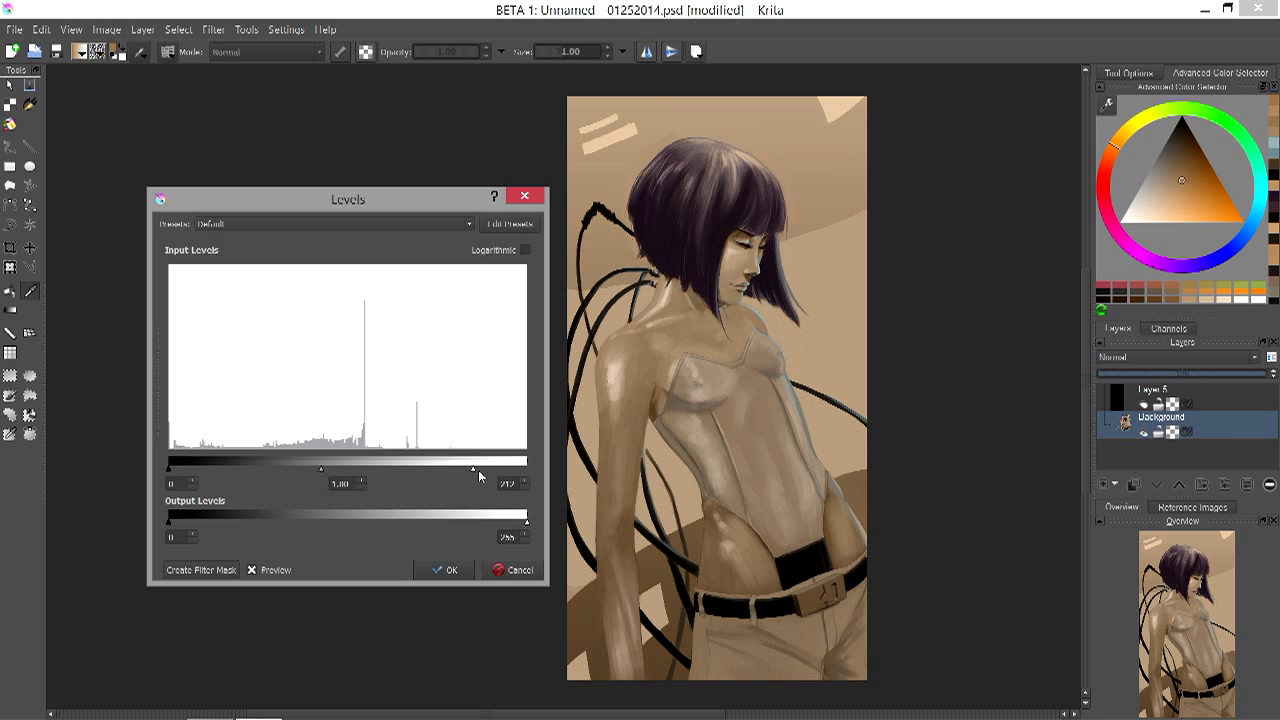
# - Apply the Levels adjustment to brighten the painting's contrast
pyautogui.click(444, 570)
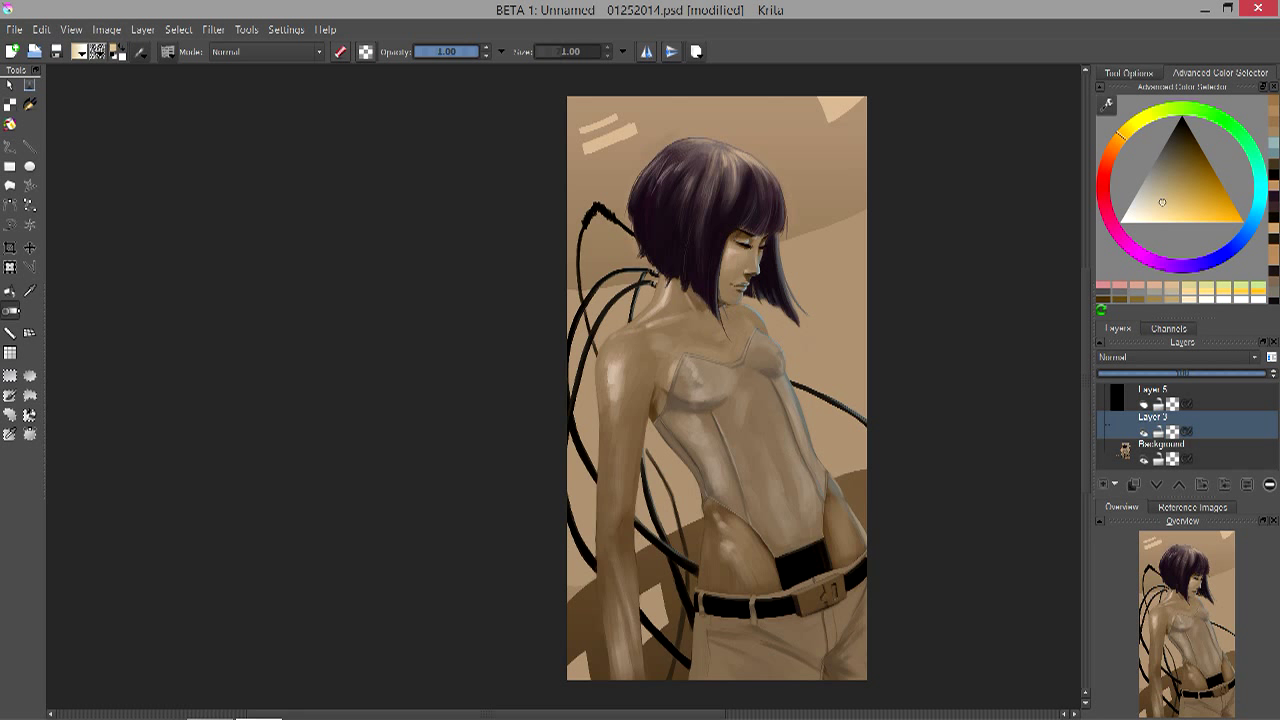